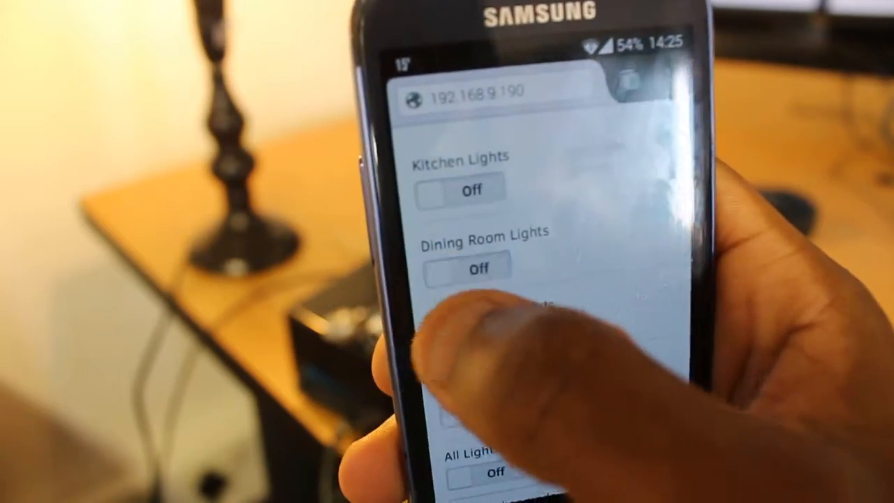
scroll(down, 3)
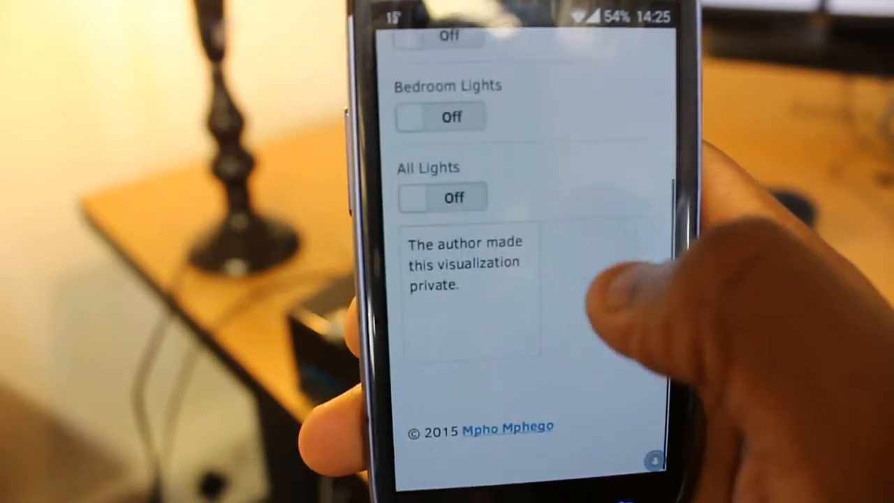